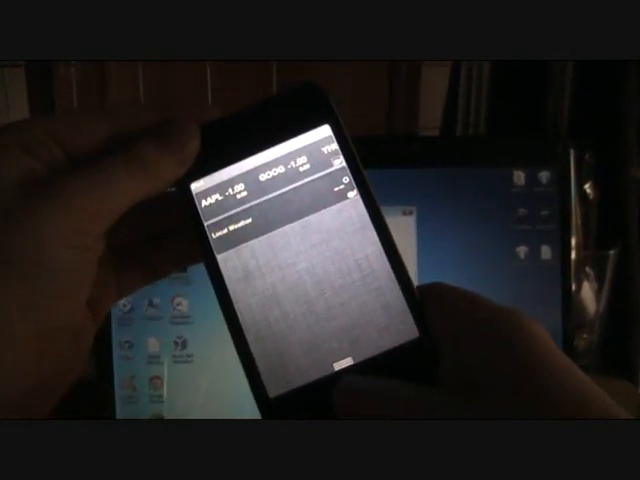
Step: Expand the Local Weather widget to show Thursday through Tuesday's forecast
click(240, 232)
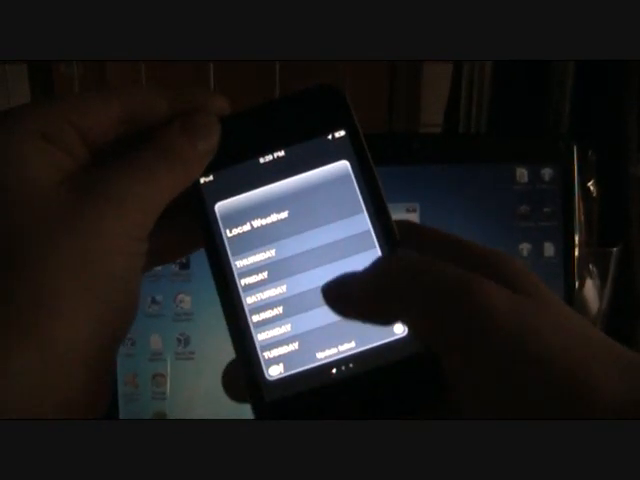